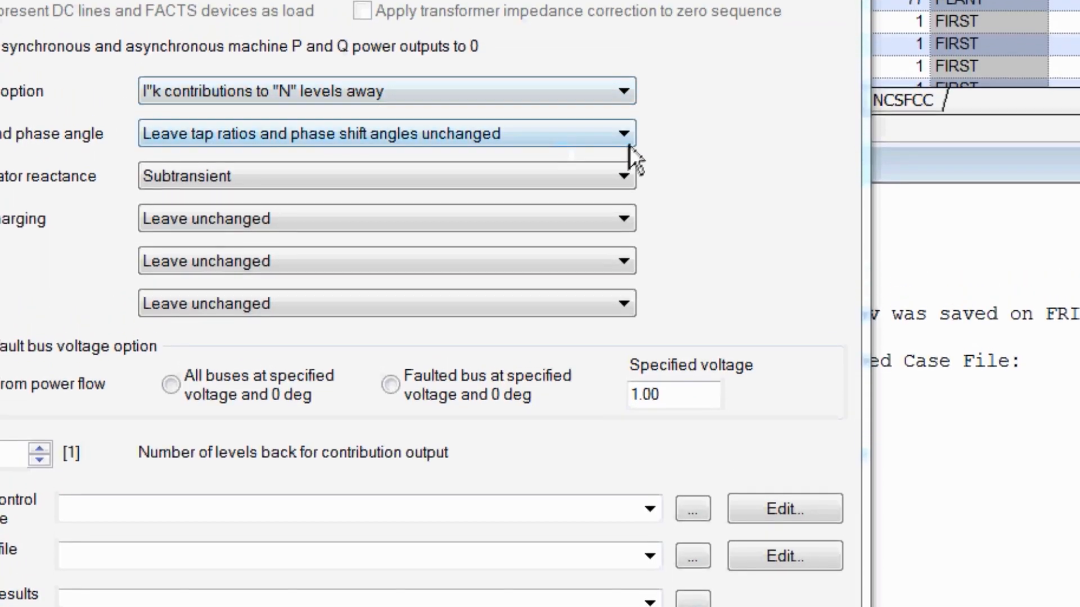
Apply the ASCC calculation to all buses, scroll the Thevenin report, and exit PSS®E
{"action": "left_click", "coordinate": [623, 134]}
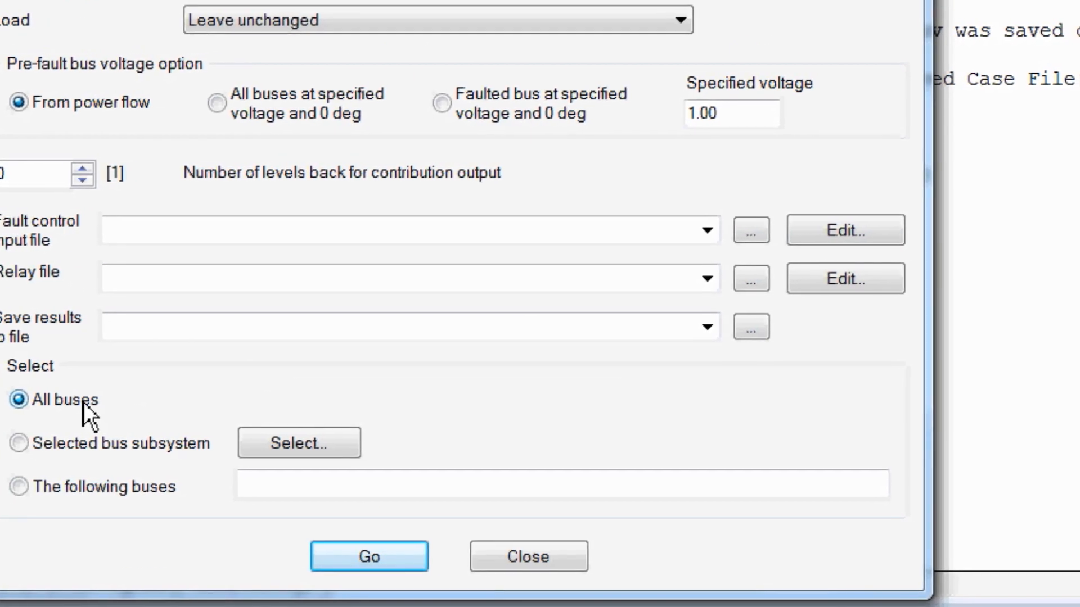
{"action": "left_click", "coordinate": [368, 556]}
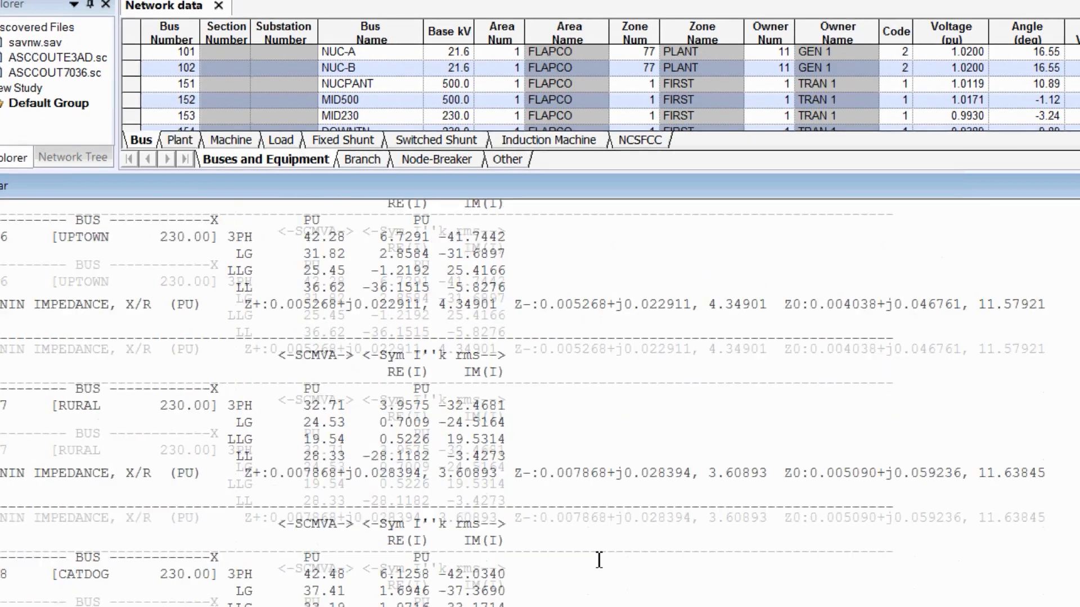
{"action": "scroll", "scroll_direction": "down", "scroll_amount": 3}
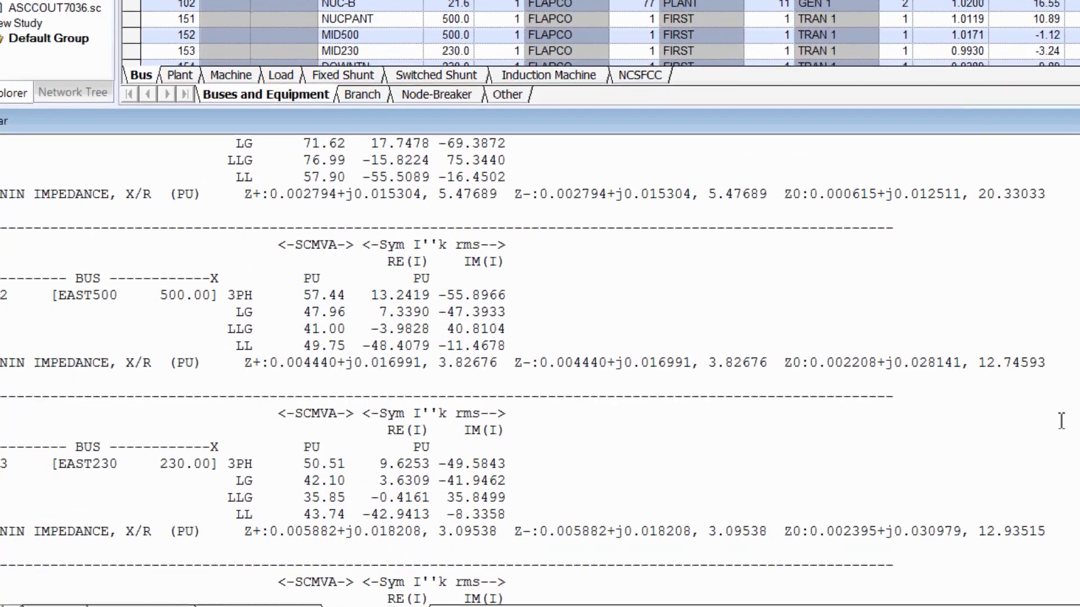
{"action": "left_click", "coordinate": [59, 28]}
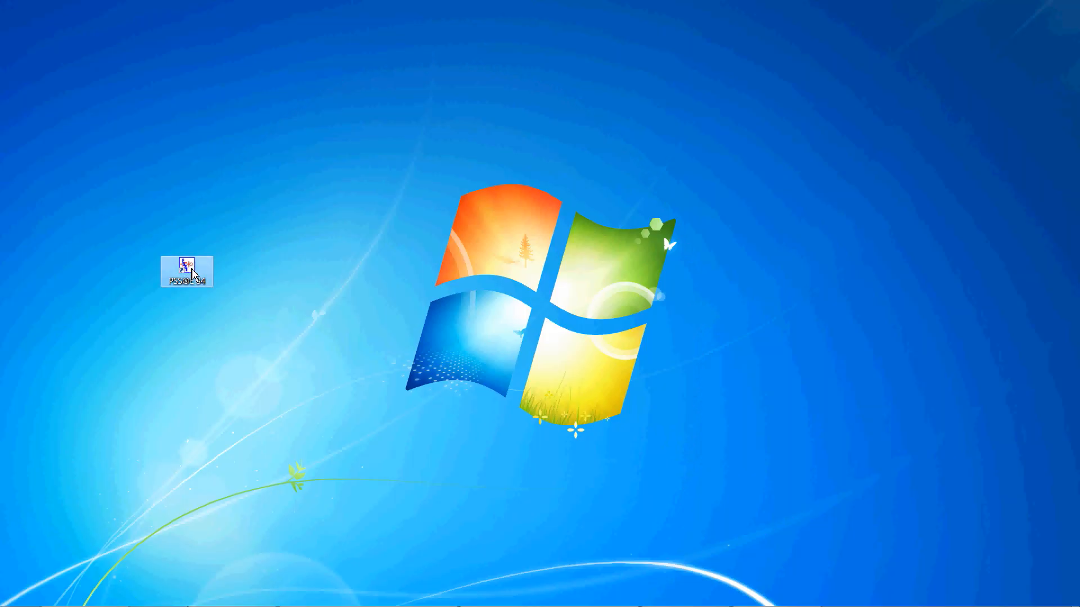
Relaunch PSS®E 34 and open the savnw saved case
{"action": "double_click", "coordinate": [187, 270]}
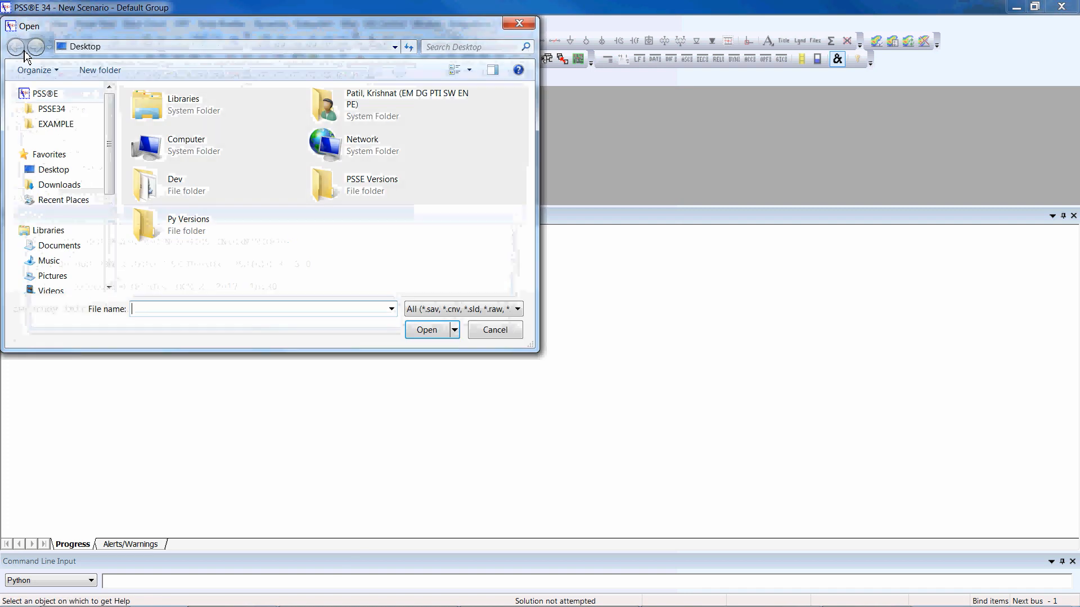
{"action": "type", "text": "savnw."}
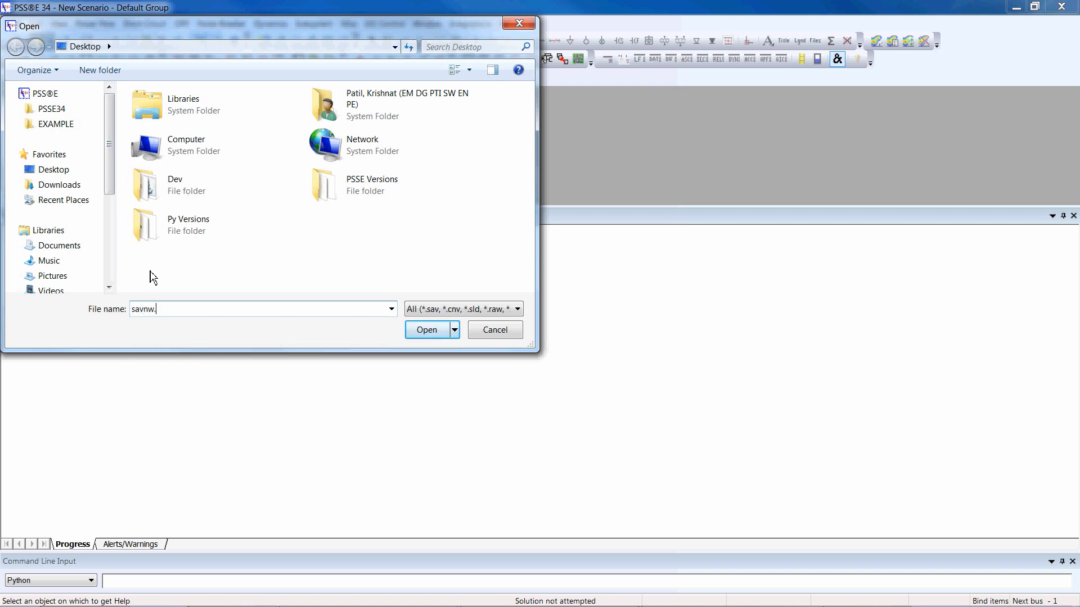
{"action": "left_click", "coordinate": [426, 329]}
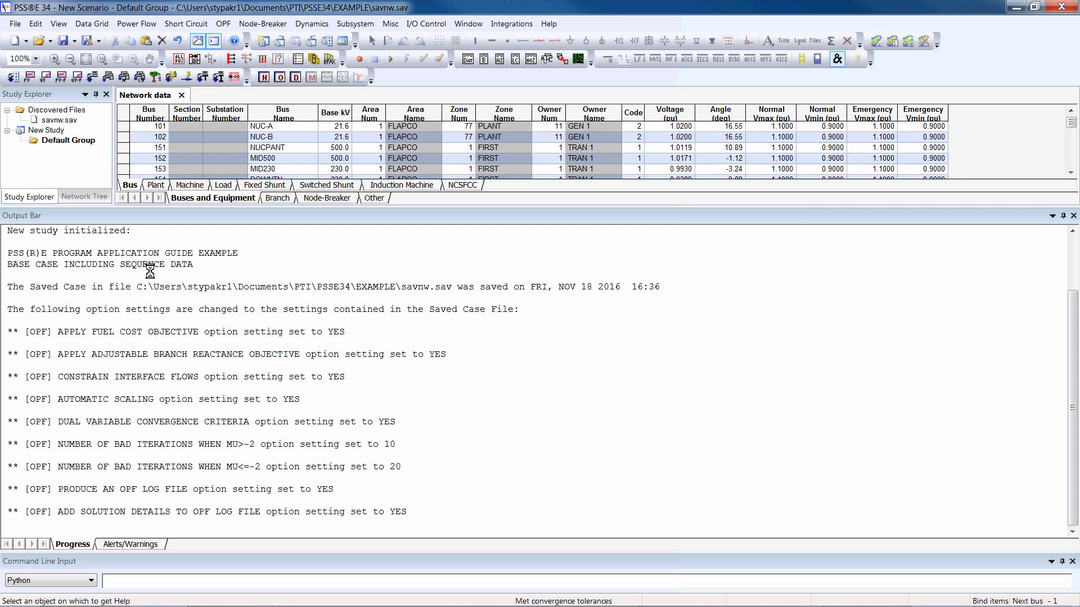
Show the Short Circuit menu's list of fault calculations
{"action": "left_click", "coordinate": [185, 24]}
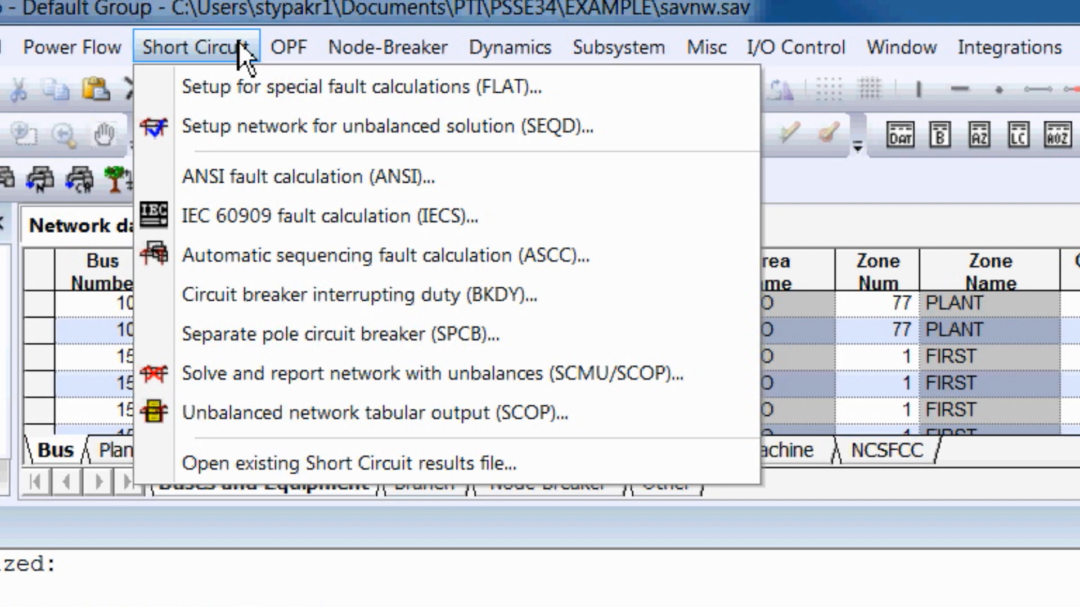
{"action": "mouse_move", "coordinate": [182, 55]}
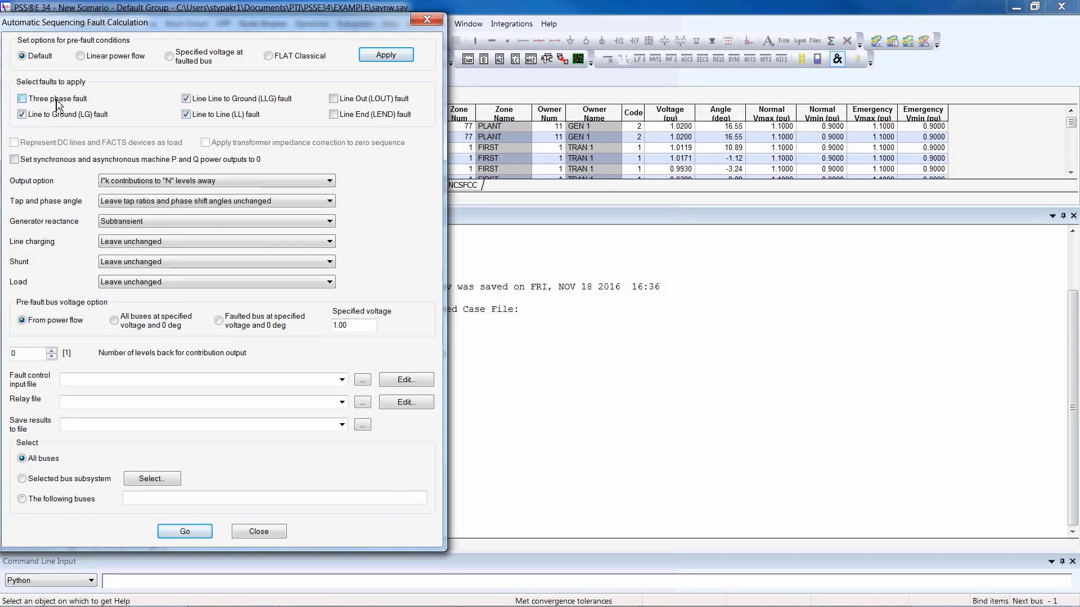
In ASCC, tick three-phase fault, keep taps and phase shifts, output a fault current summary table
{"action": "left_click", "coordinate": [22, 99]}
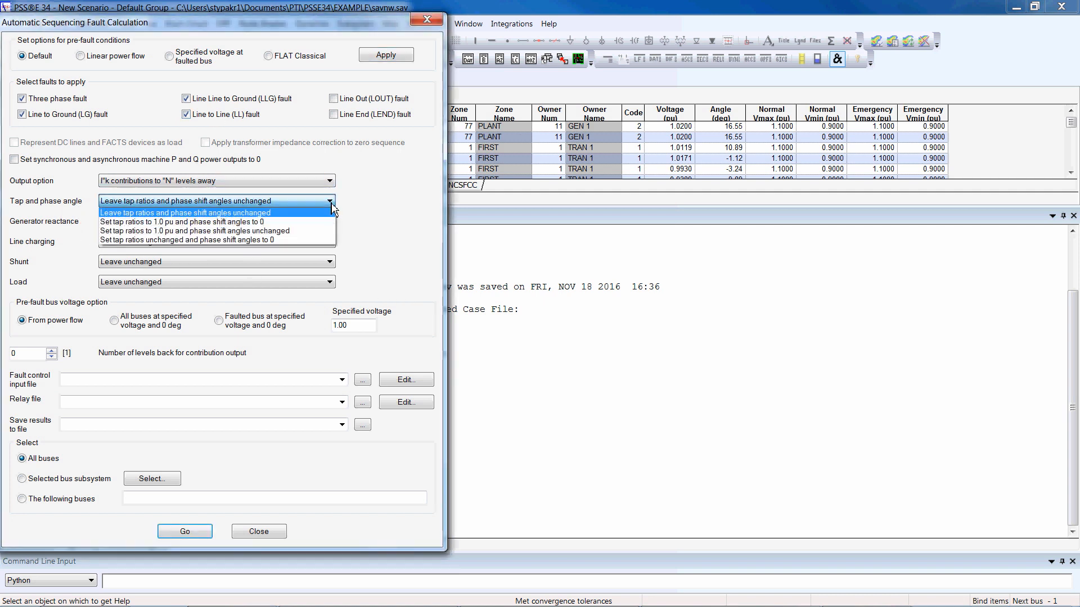
{"action": "left_click", "coordinate": [185, 200]}
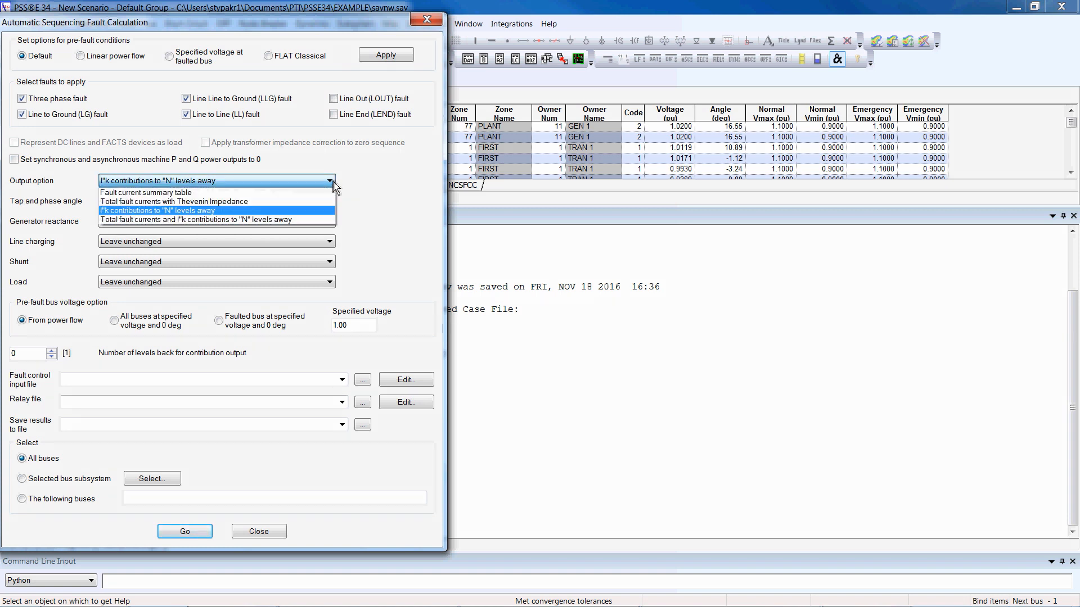
{"action": "left_click", "coordinate": [146, 193]}
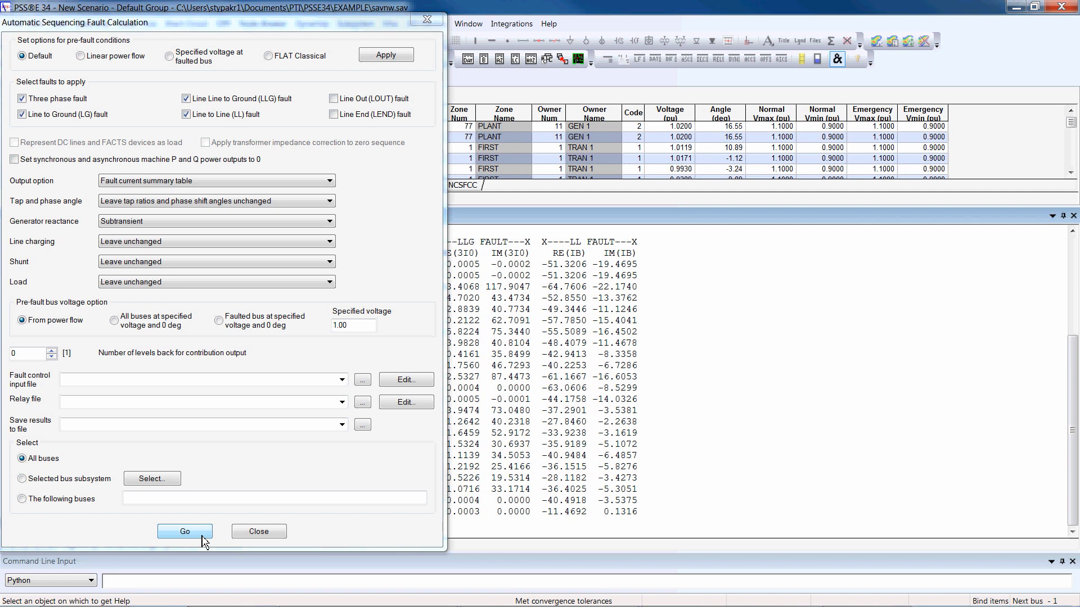
Run ASCC on all buses to produce the ASCC_3-SUMMARY table
{"action": "left_click", "coordinate": [184, 531]}
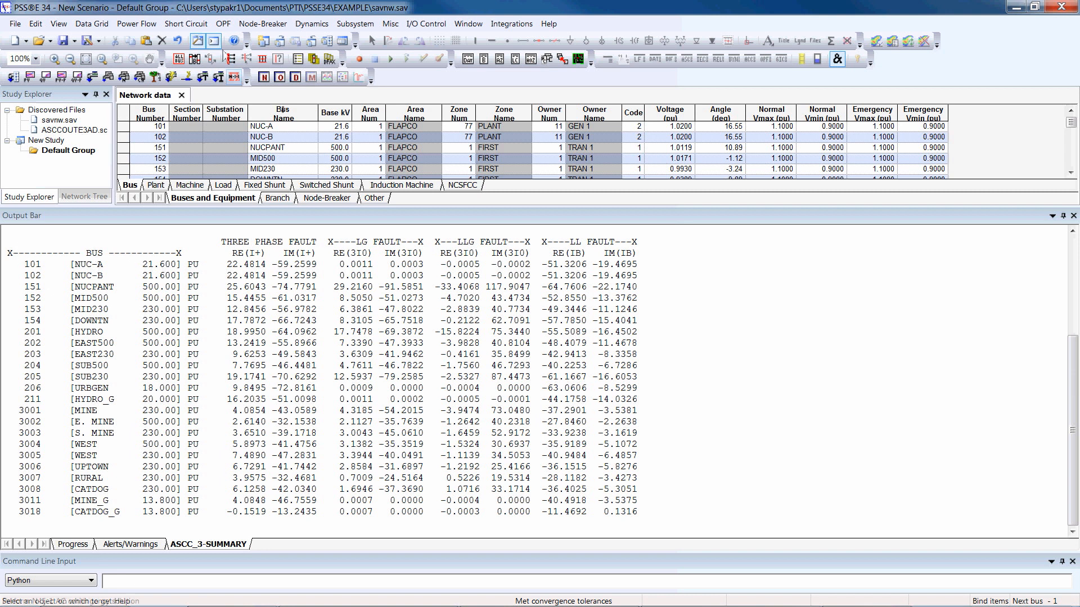
{"action": "left_click", "coordinate": [185, 24]}
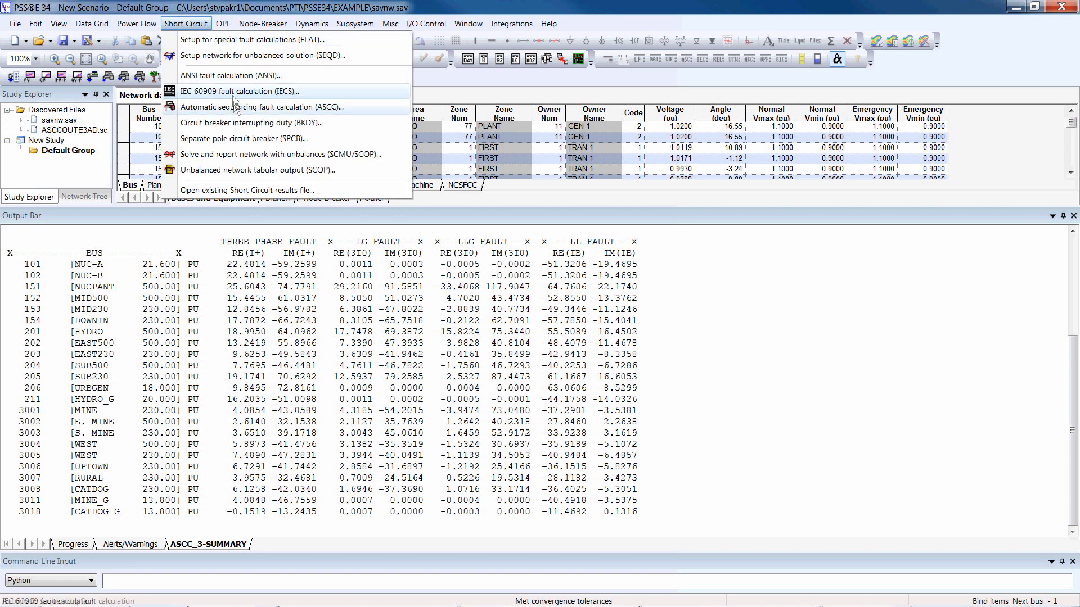
Rerun ASCC with 'Total fault currents with Thevenin Impedance' output, then close the dialog
{"action": "left_click", "coordinate": [258, 107]}
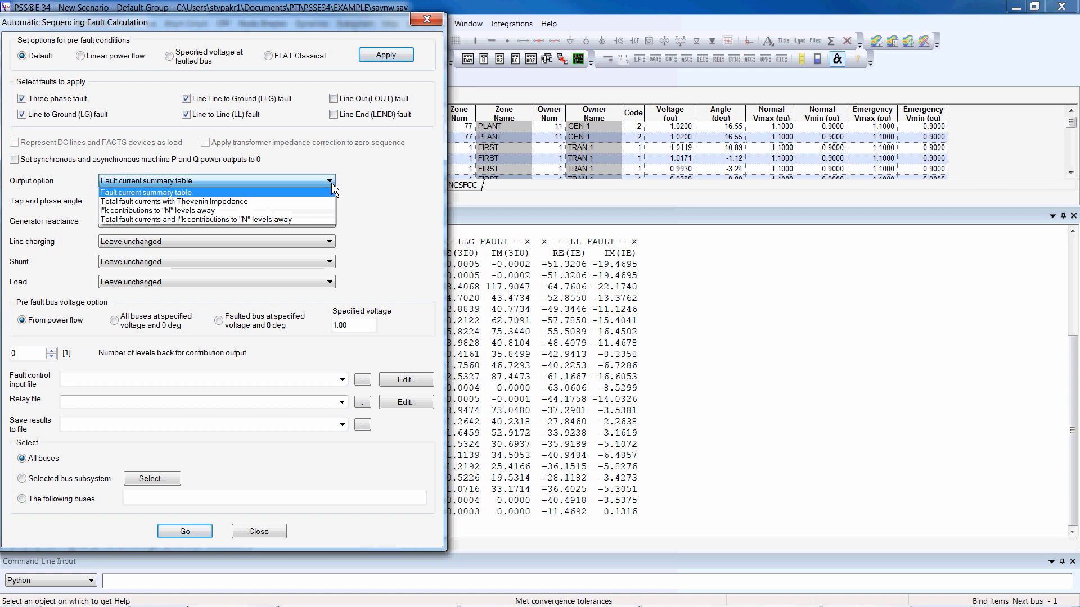
{"action": "left_click", "coordinate": [174, 201]}
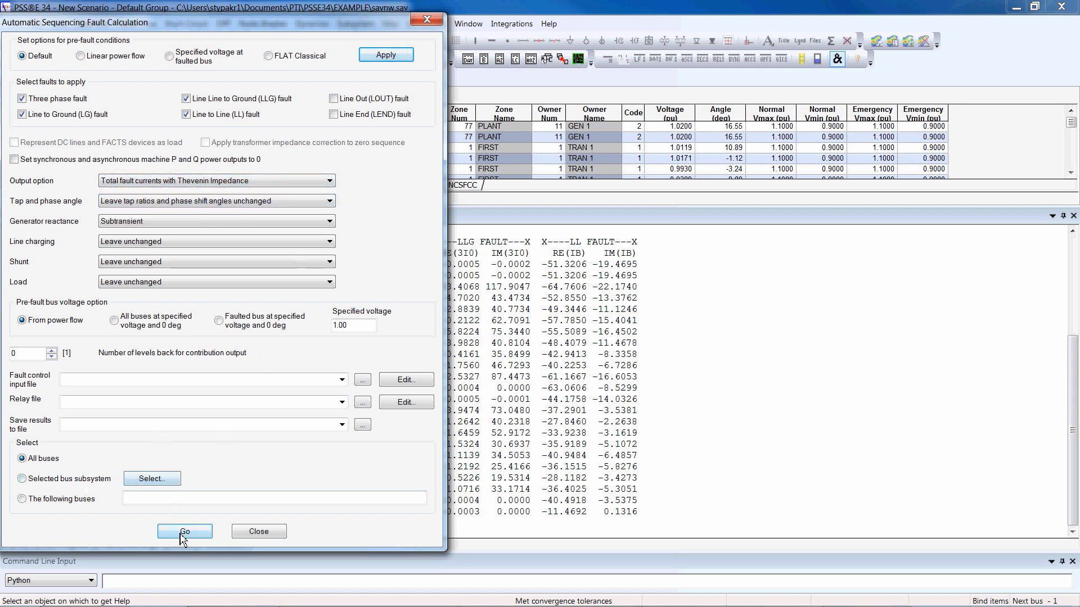
{"action": "left_click", "coordinate": [184, 530]}
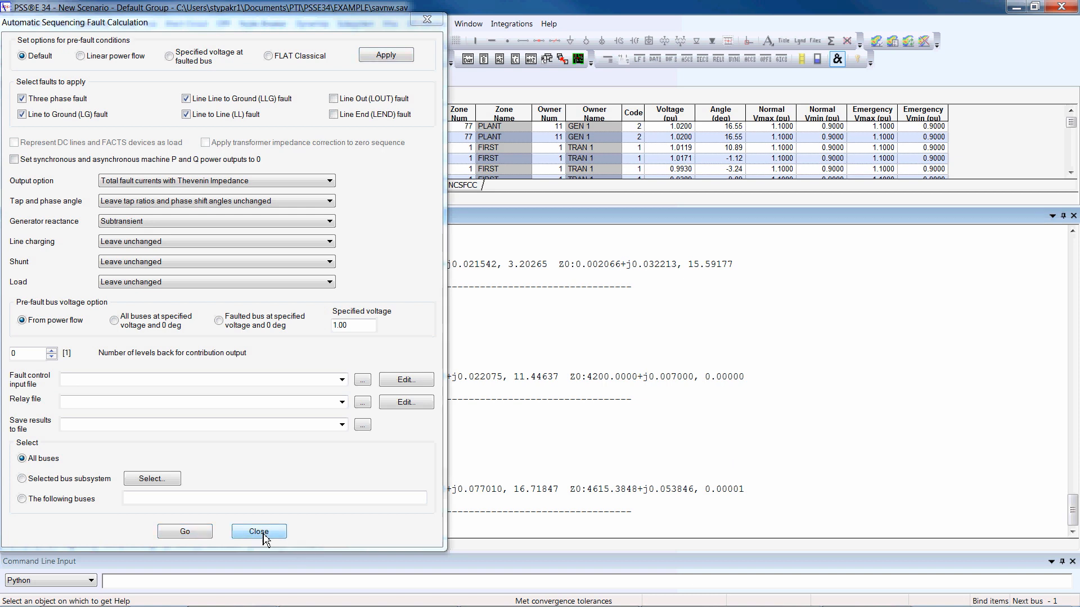
{"action": "left_click", "coordinate": [259, 531]}
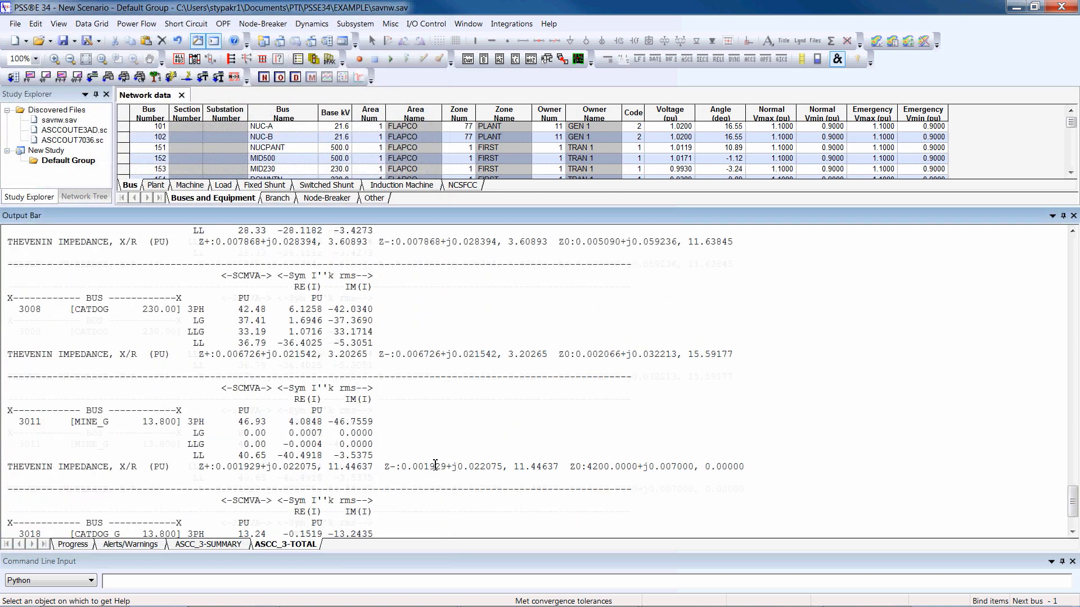